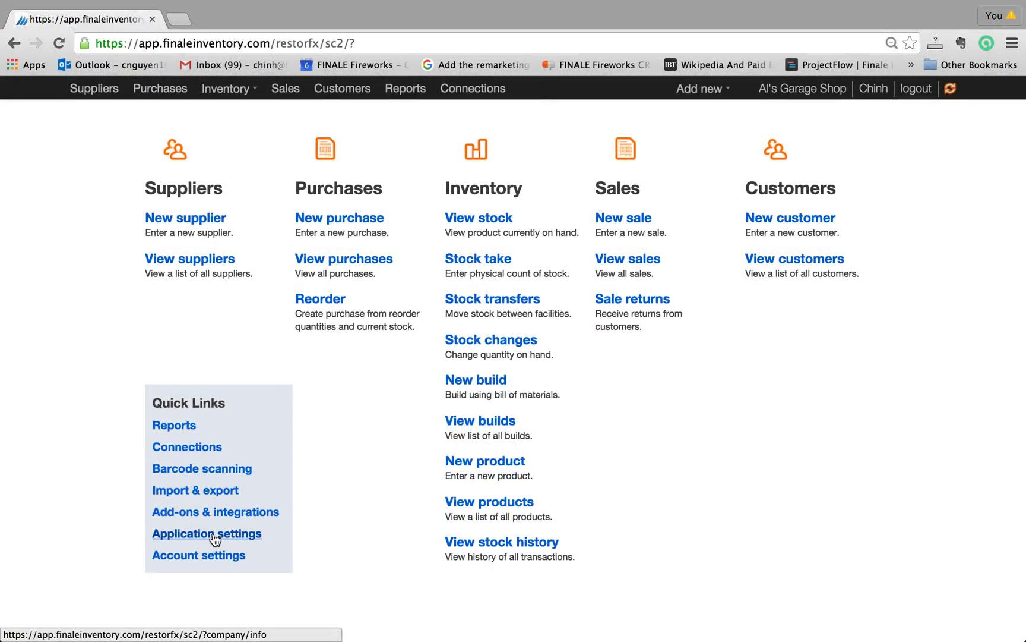
Go to Application settings for Al's Garage Shop from the home page Quick Links
{"action": "left_click", "coordinate": [207, 533]}
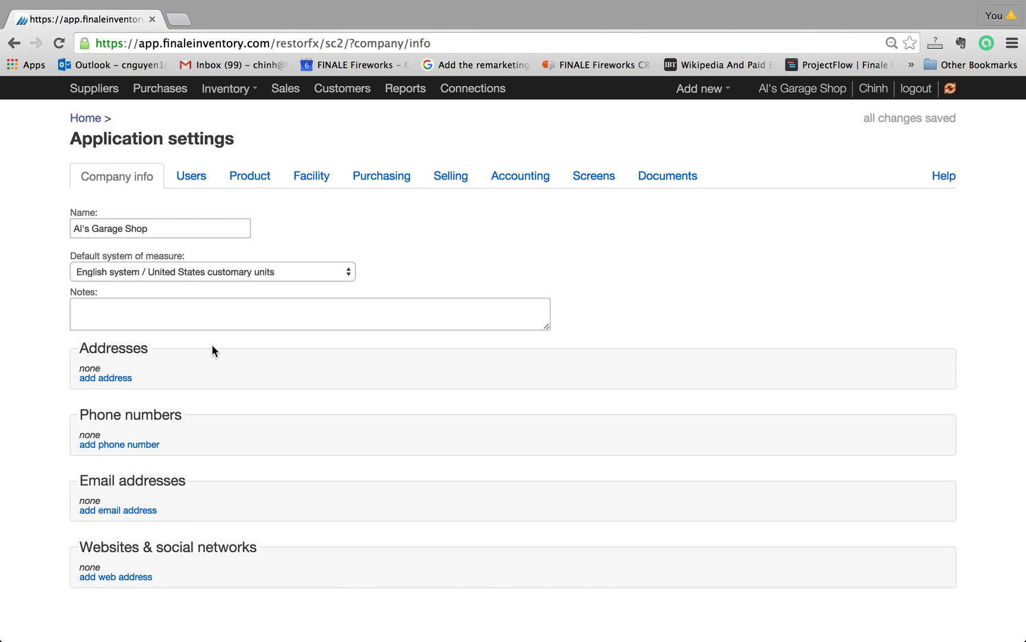
Review the Users list, then show the Security groups permissions table for Owner, Admin and Staff
{"action": "left_click", "coordinate": [190, 176]}
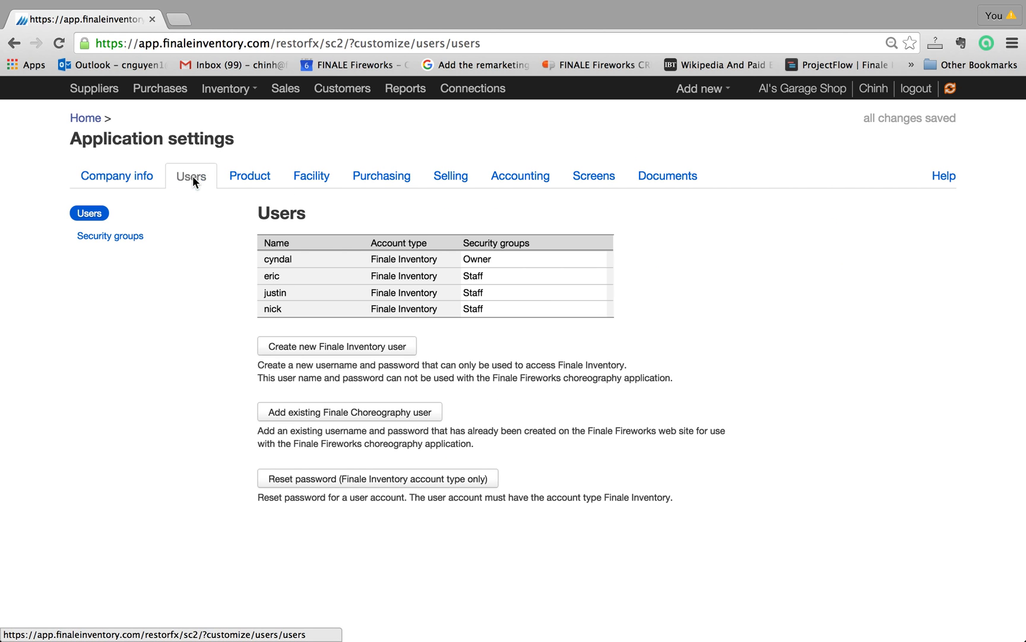
{"action": "mouse_move", "coordinate": [278, 280]}
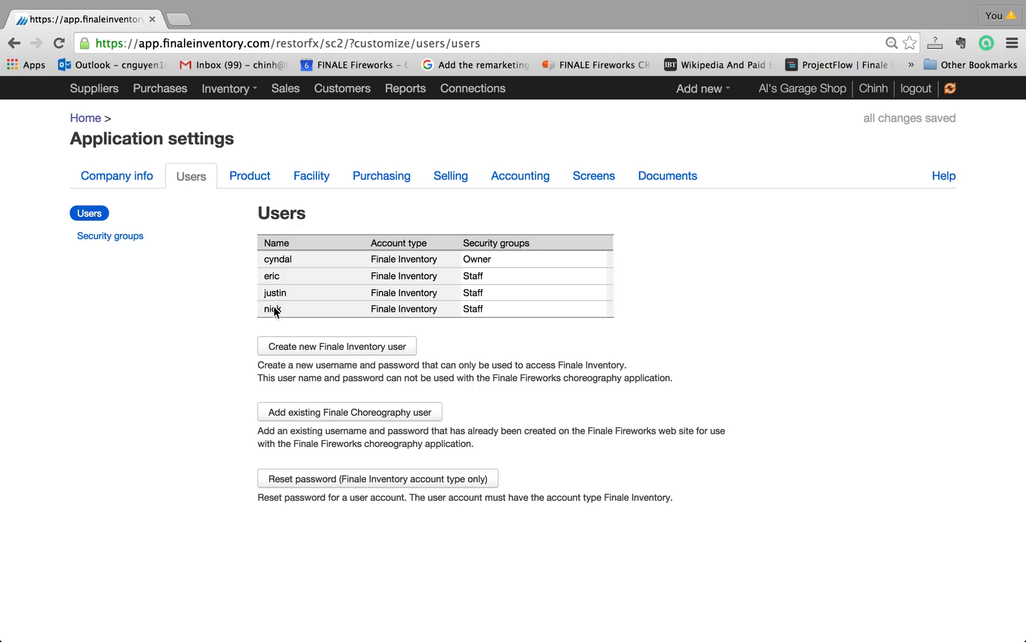
{"action": "mouse_move", "coordinate": [588, 287]}
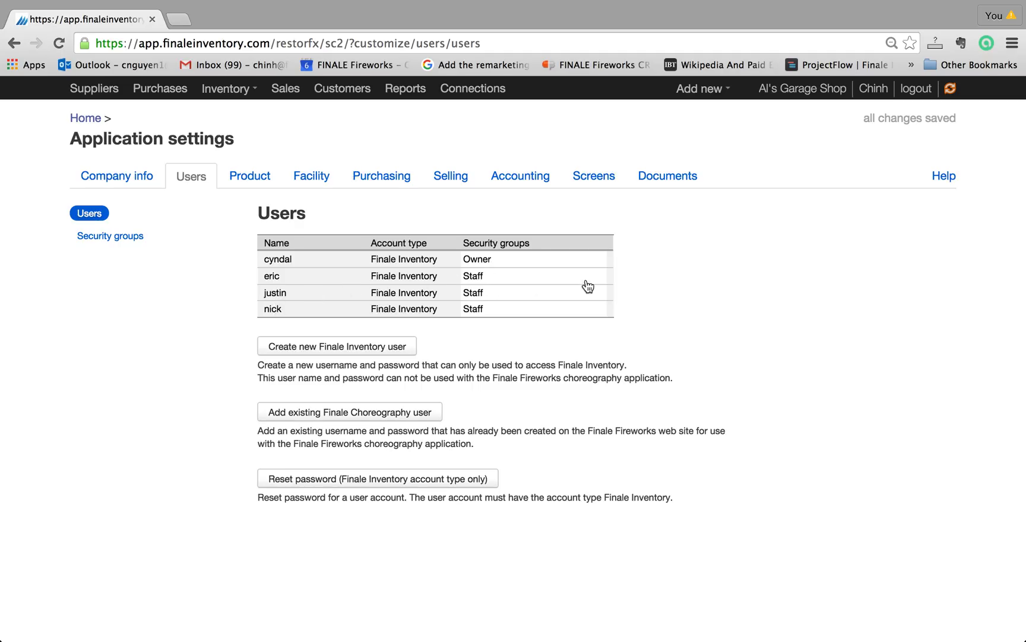
{"action": "left_click", "coordinate": [533, 276]}
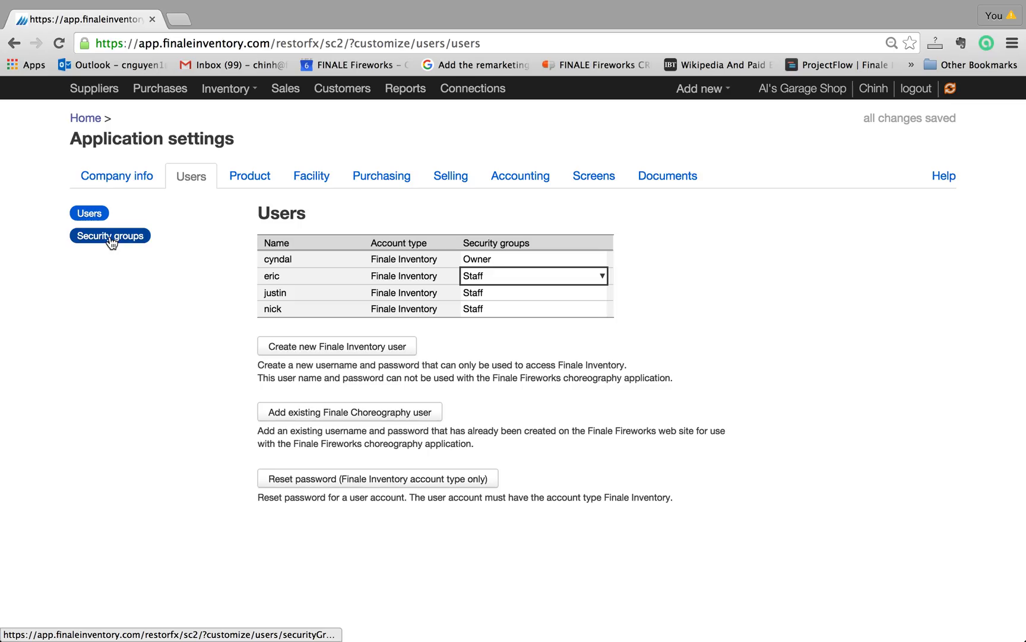
{"action": "left_click", "coordinate": [110, 235]}
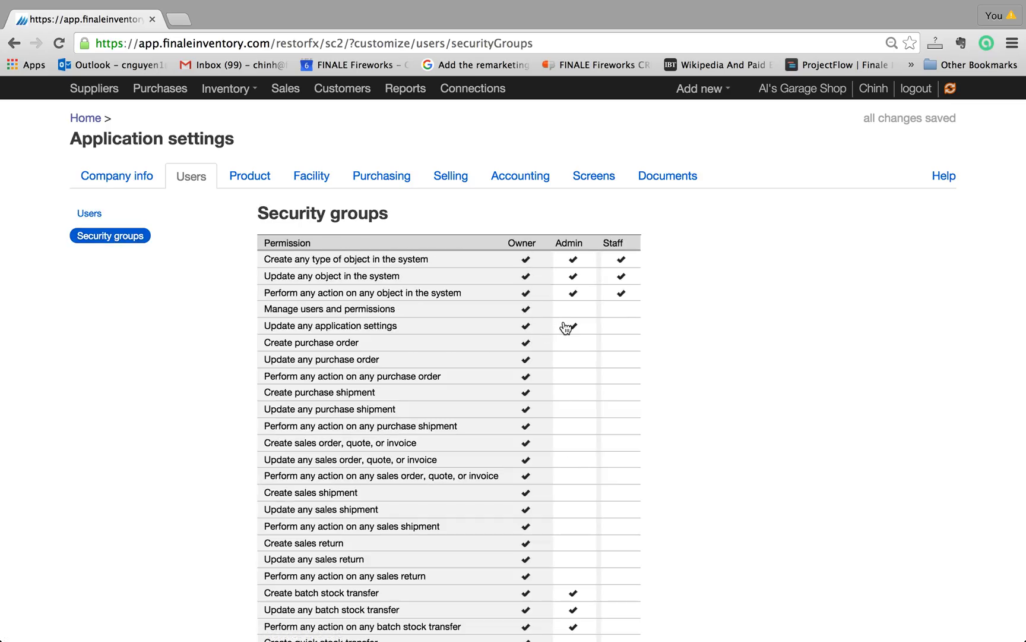
Grant Admin the Create, Update and Perform any action permissions on purchase orders
{"action": "left_click", "coordinate": [571, 326]}
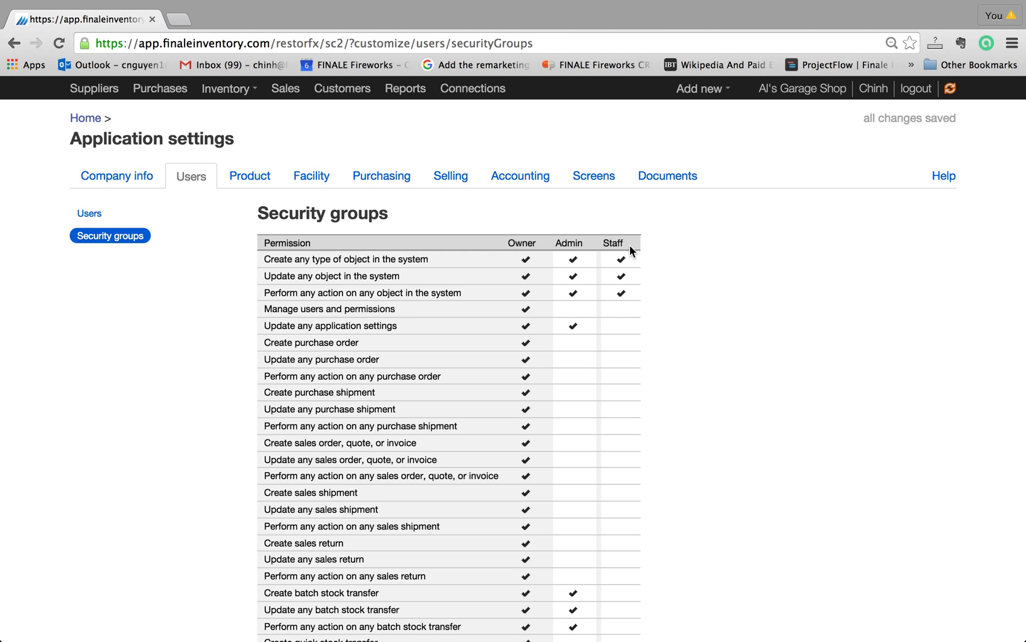
{"action": "mouse_move", "coordinate": [512, 330]}
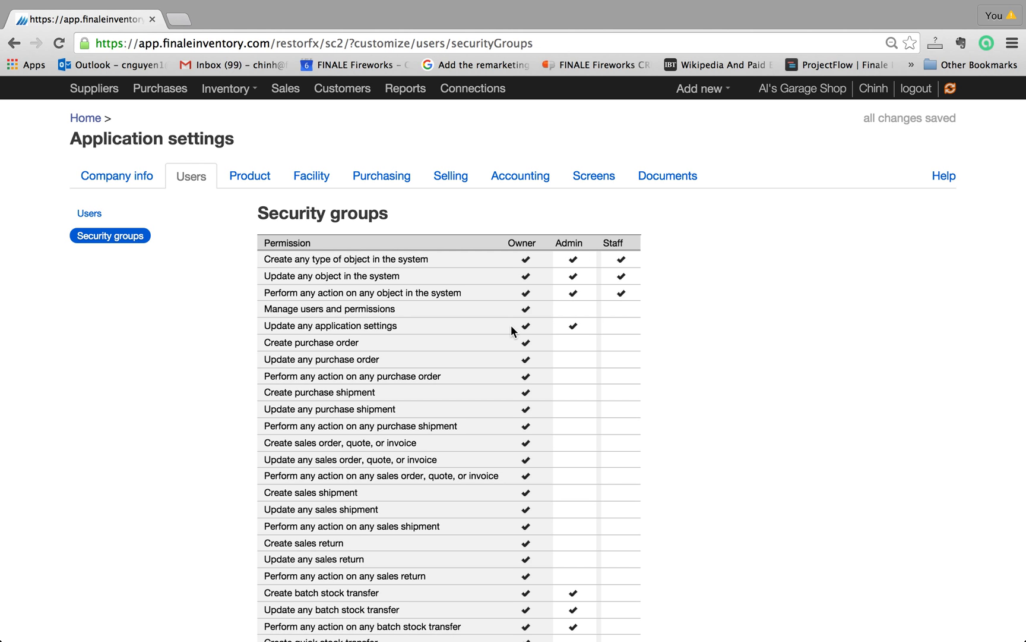
{"action": "scroll", "scroll_direction": "down", "scroll_amount": 3}
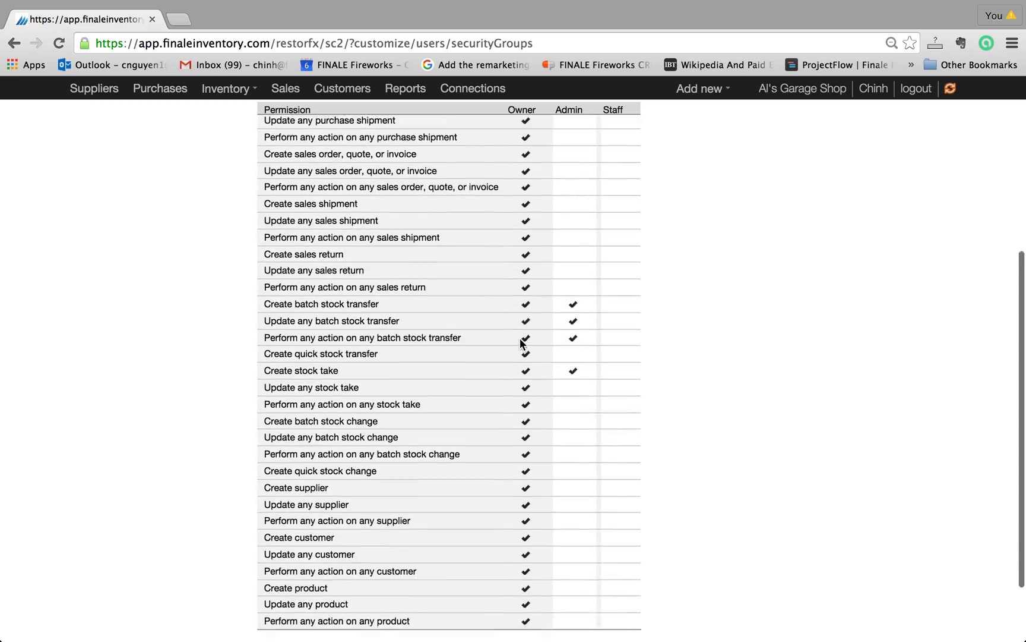
{"action": "scroll", "scroll_direction": "up", "scroll_amount": 3}
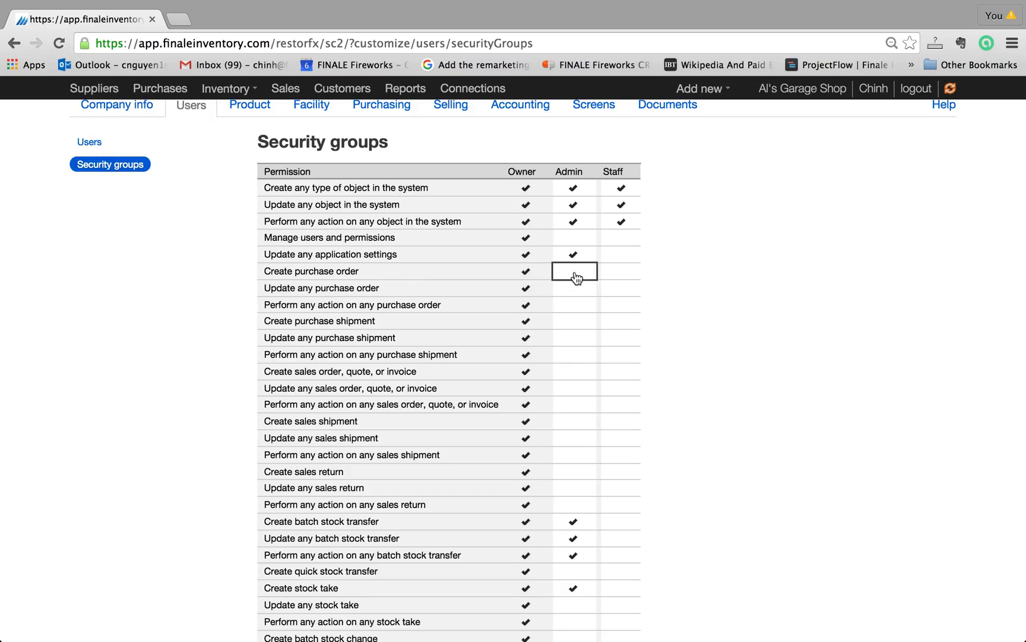
{"action": "left_click", "coordinate": [573, 287]}
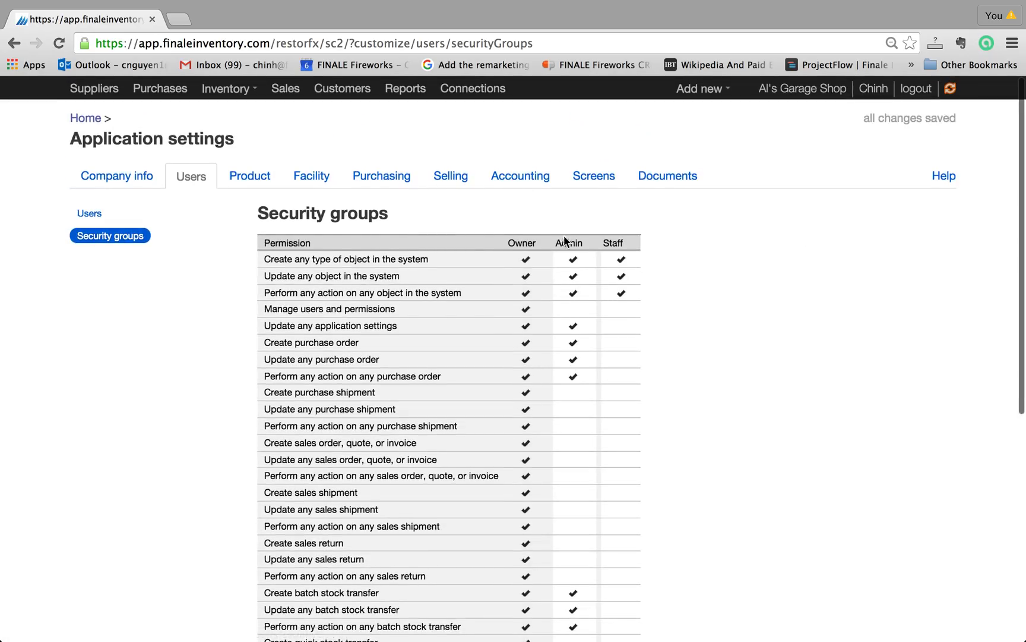
{"action": "scroll", "scroll_direction": "down", "scroll_amount": 3}
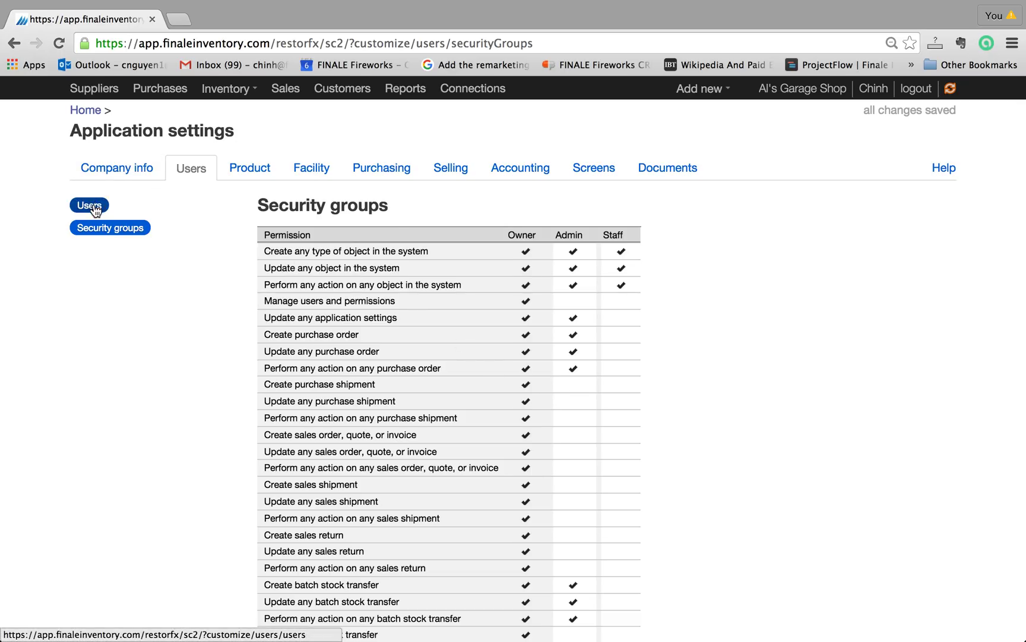
Change user justin's security group from Staff to Admin and save the edit
{"action": "left_click", "coordinate": [87, 204]}
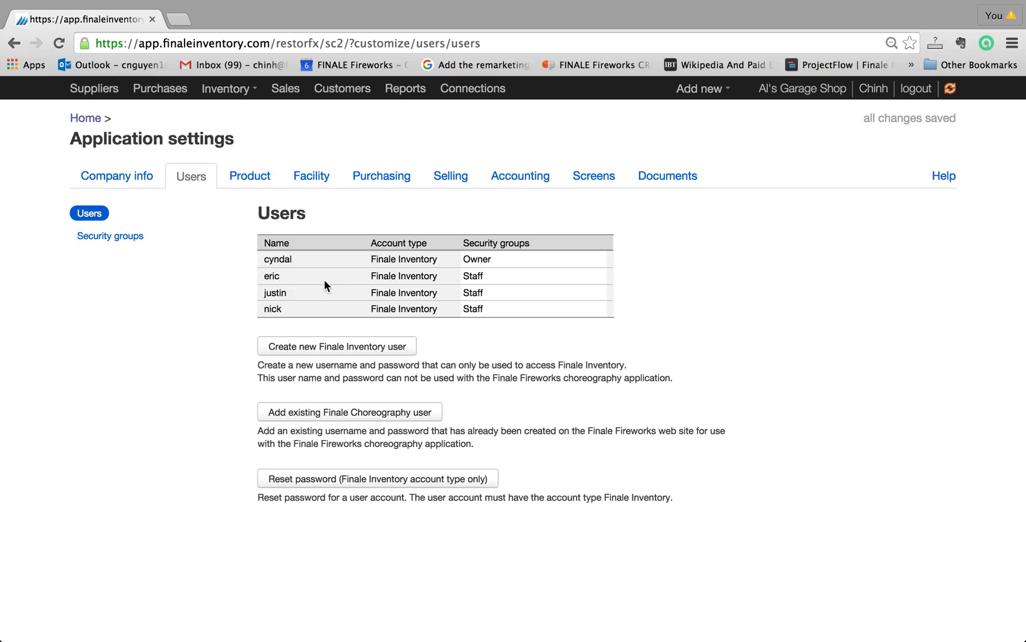
{"action": "mouse_move", "coordinate": [496, 299]}
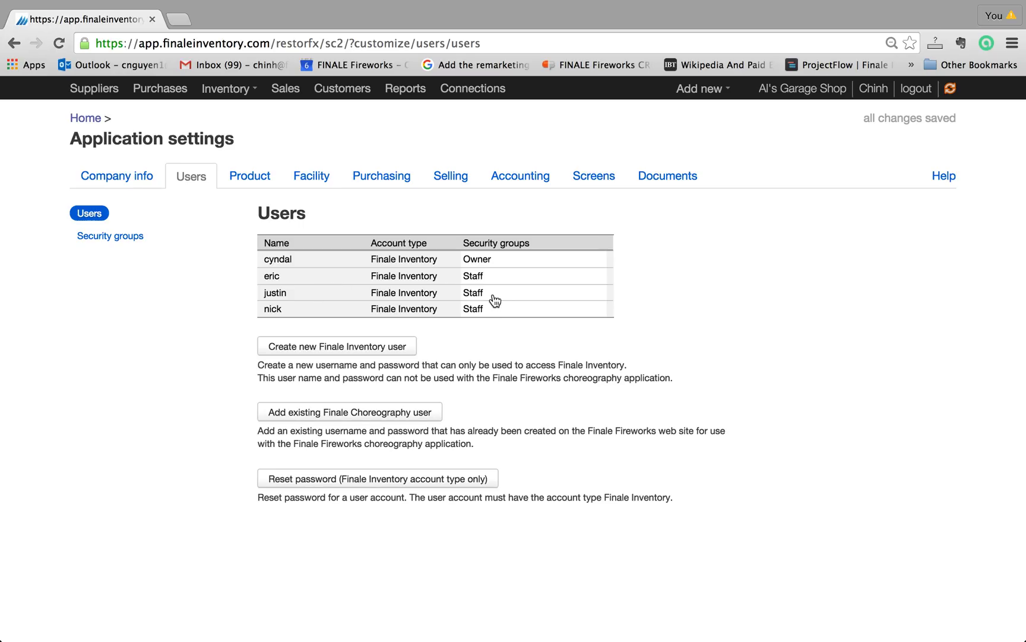
{"action": "left_click", "coordinate": [533, 292]}
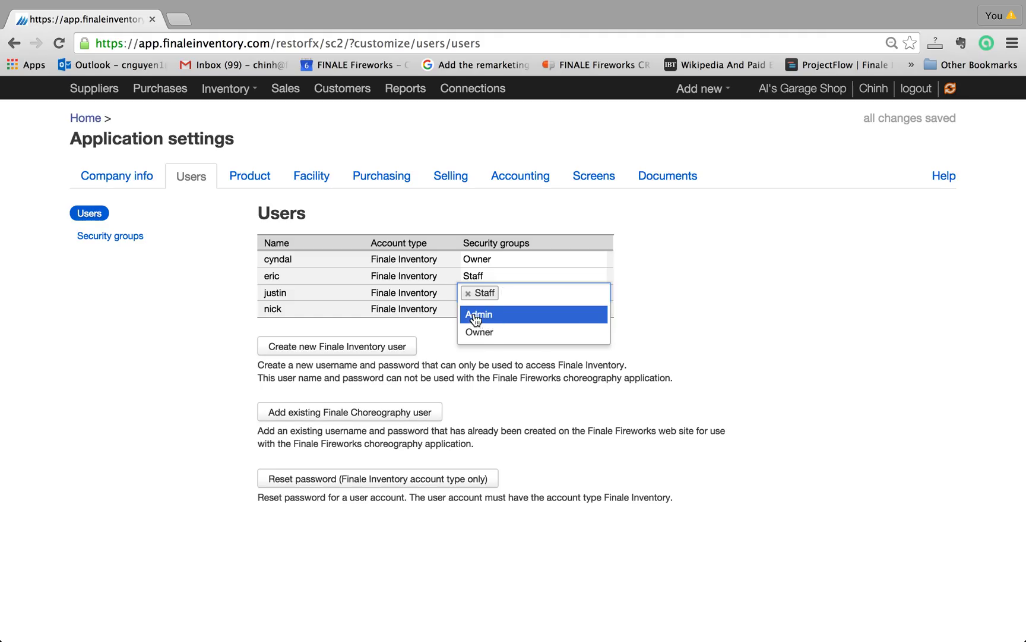
{"action": "left_click", "coordinate": [477, 313]}
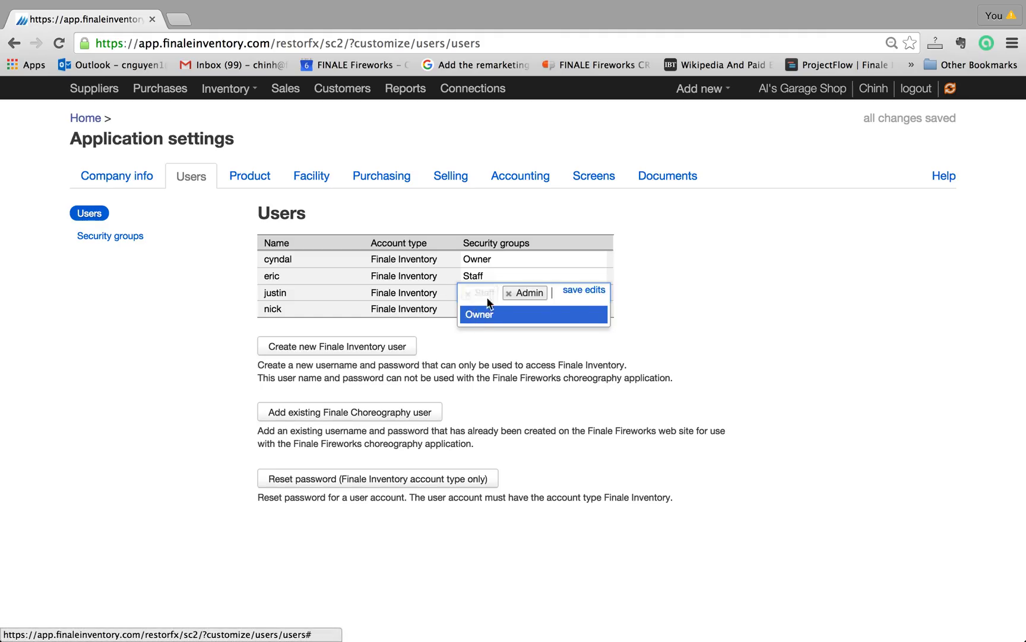
{"action": "left_click", "coordinate": [583, 290]}
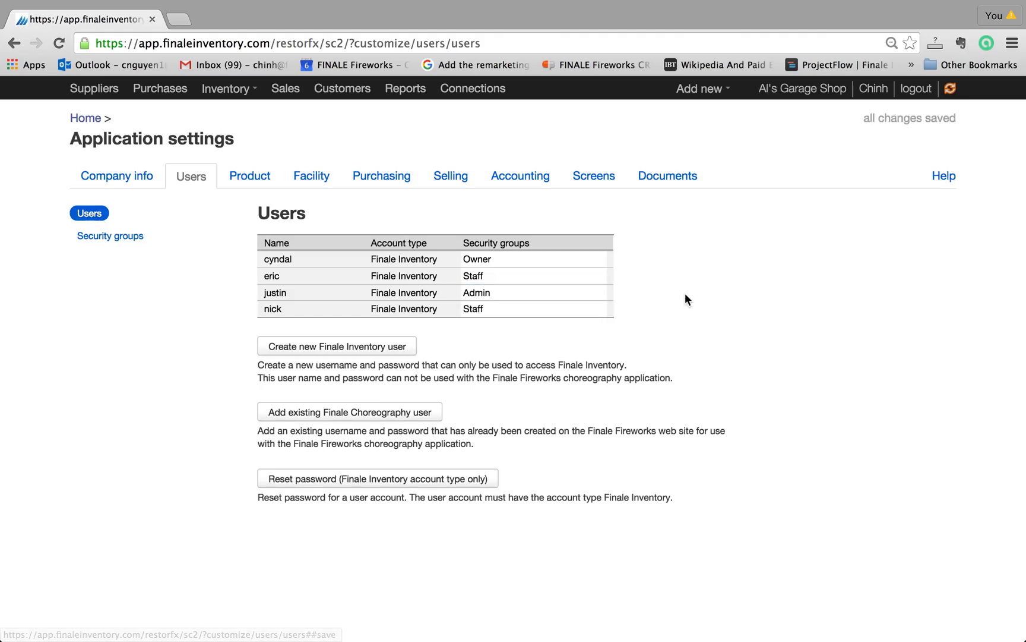